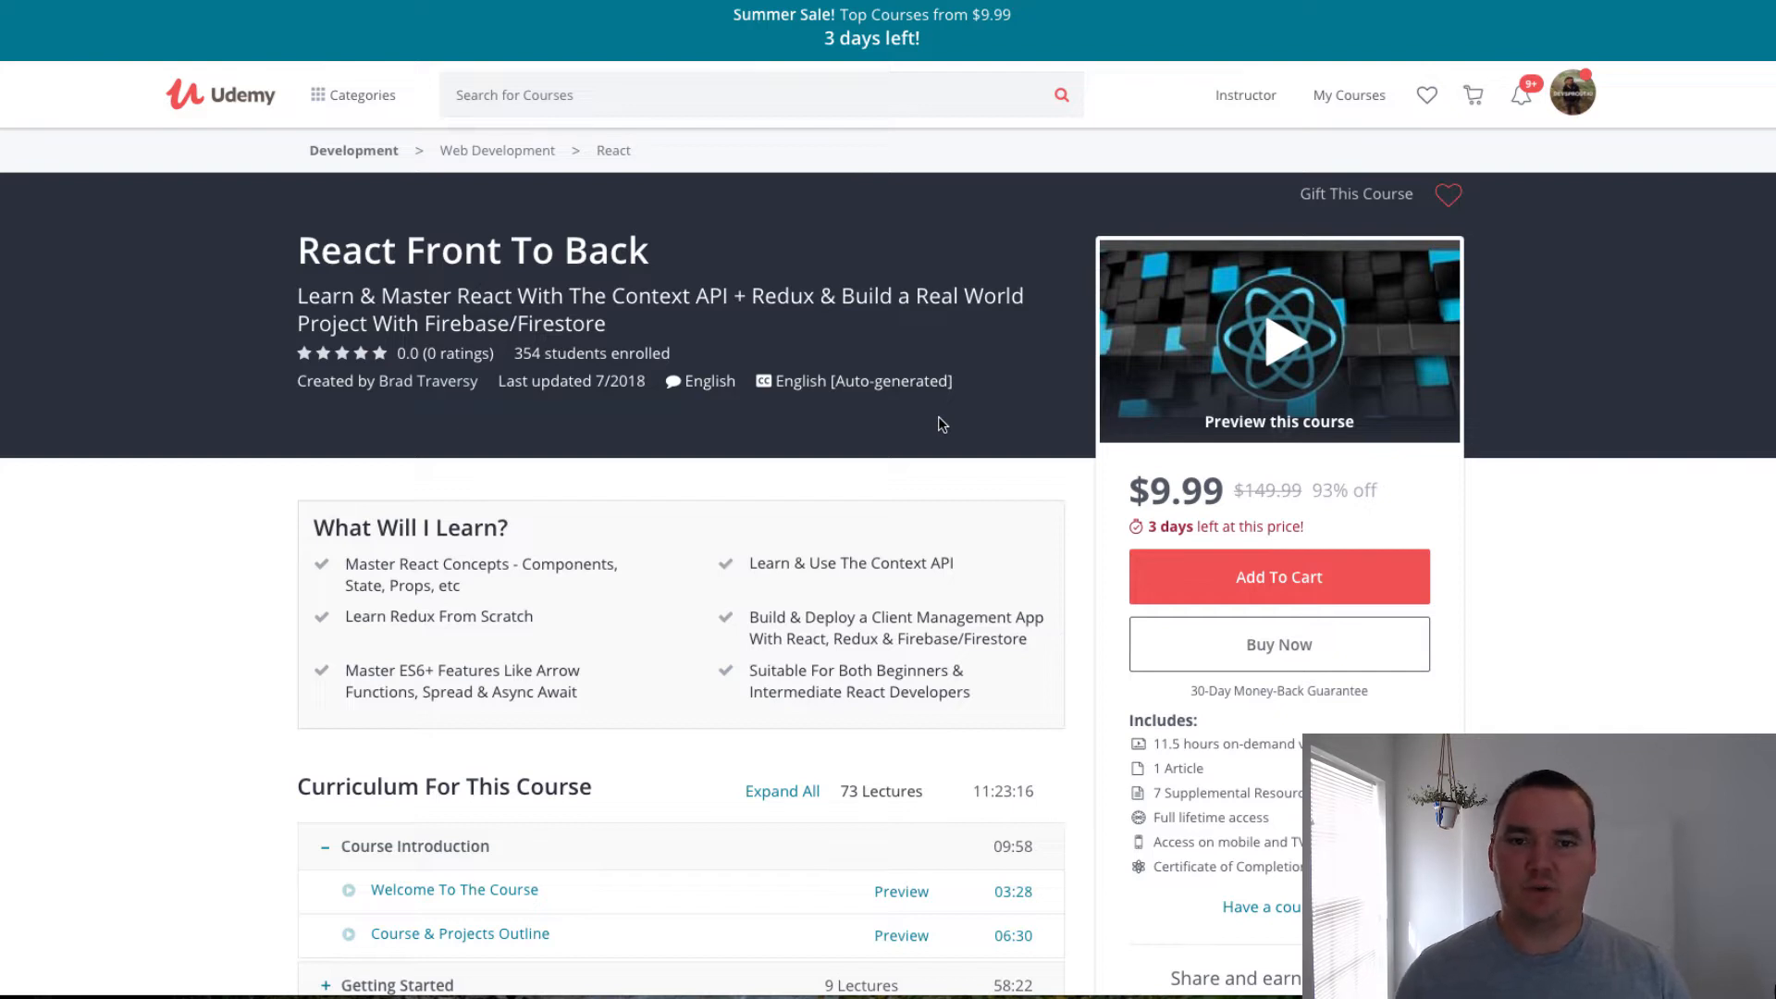
{"action": "mouse_move", "coordinate": [940, 439]}
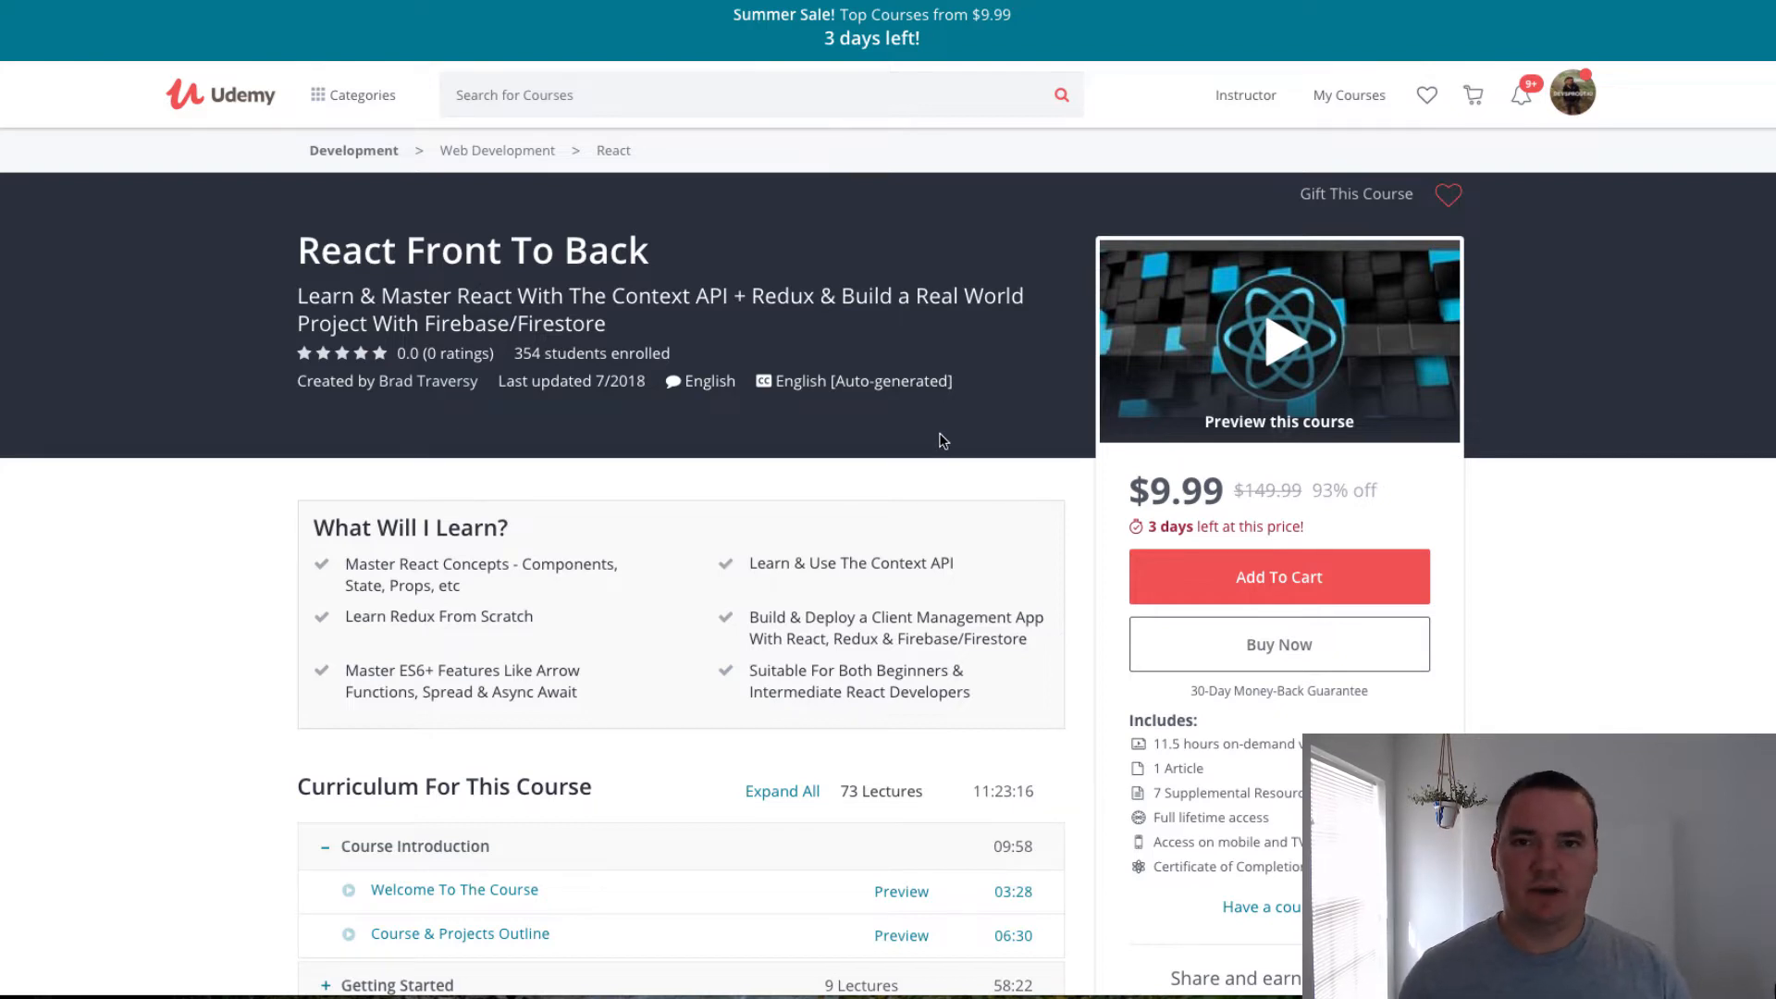
{"action": "mouse_move", "coordinate": [931, 443]}
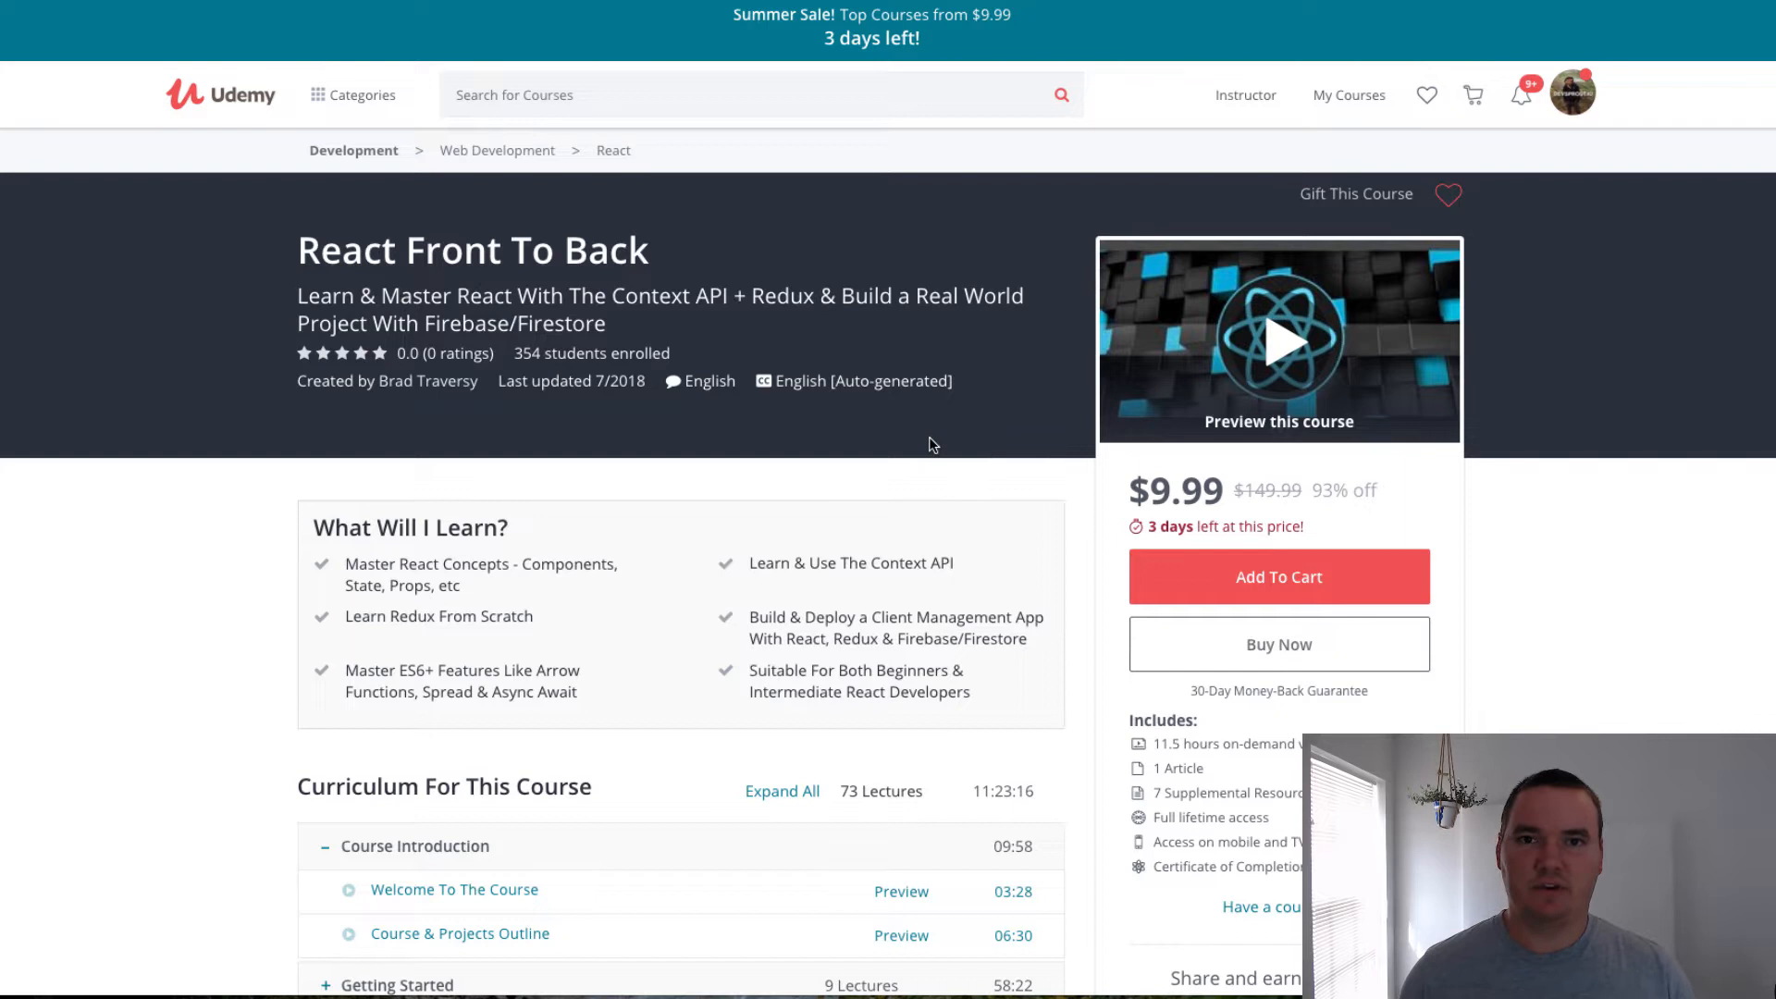